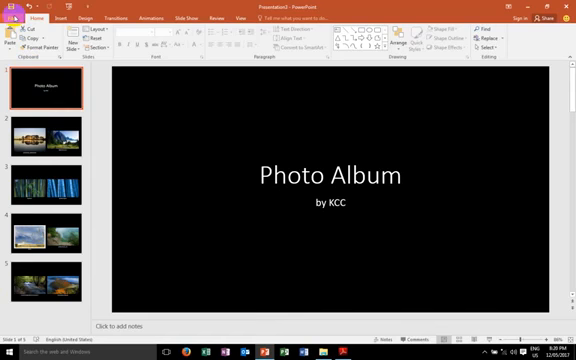
Try a custom print range, dismiss the invalid-range warning, and choose Print All Slides.
{"action": "left_click", "coordinate": [13, 17]}
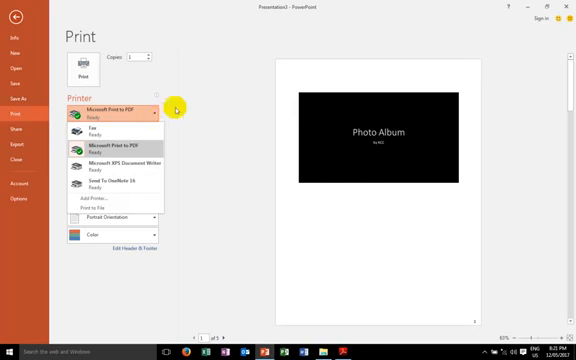
{"action": "mouse_move", "coordinate": [120, 131]}
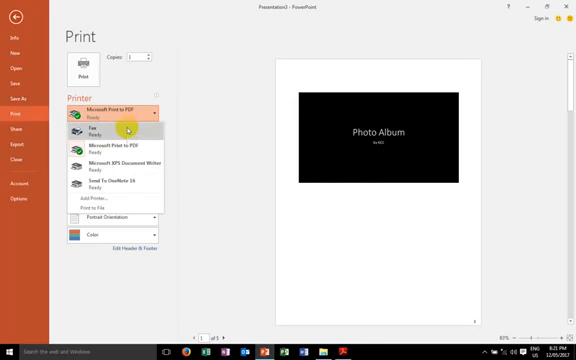
{"action": "mouse_move", "coordinate": [95, 130]}
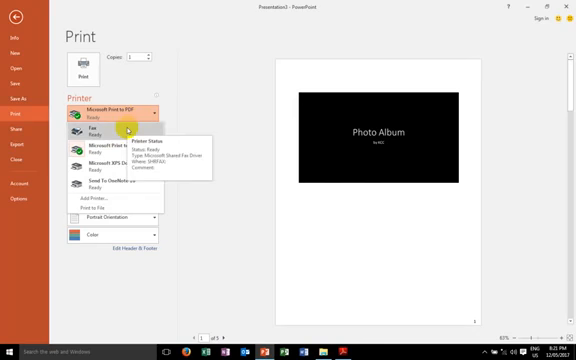
{"action": "mouse_move", "coordinate": [120, 130]}
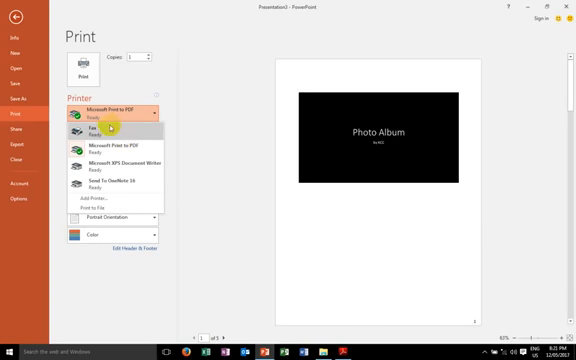
{"action": "mouse_move", "coordinate": [115, 143]}
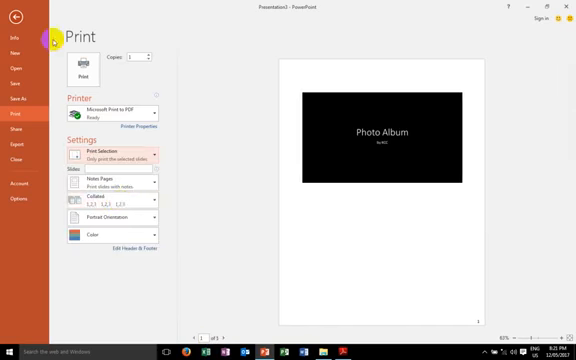
{"action": "left_click", "coordinate": [16, 14]}
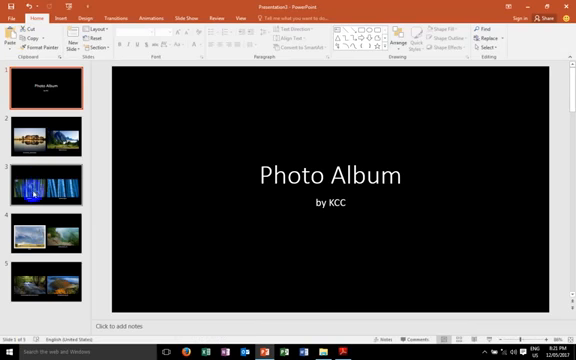
{"action": "left_click", "coordinate": [42, 184]}
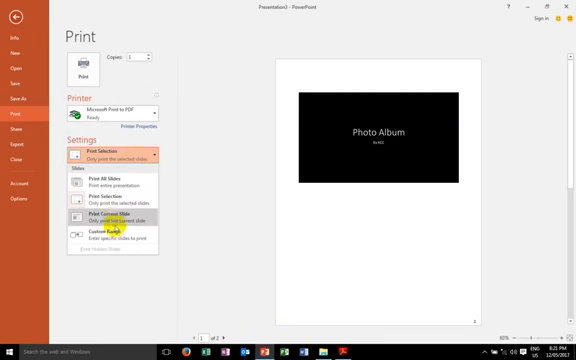
{"action": "left_click", "coordinate": [116, 213]}
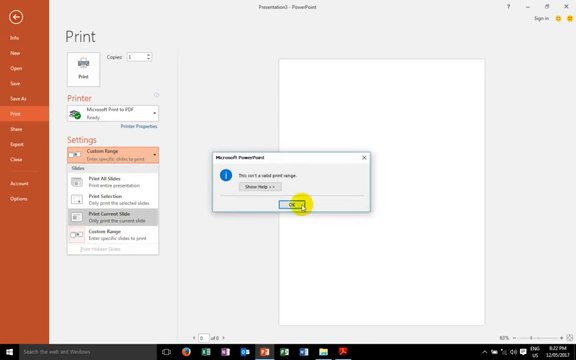
{"action": "left_click", "coordinate": [288, 206]}
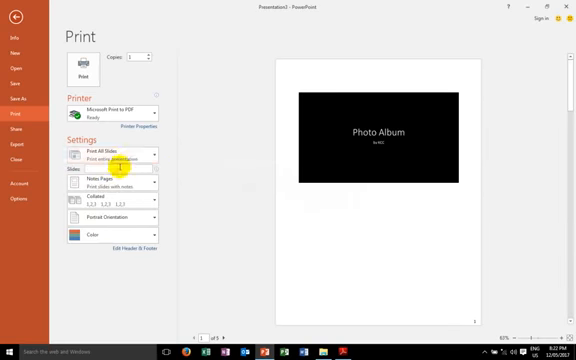
{"action": "left_click", "coordinate": [110, 158]}
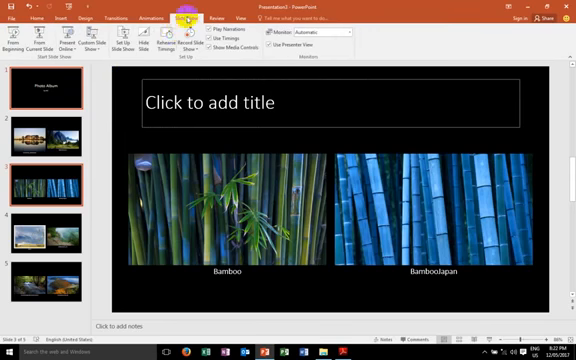
Create a custom show named 2017 with slides 1, 4 and 5.
{"action": "left_click", "coordinate": [89, 39]}
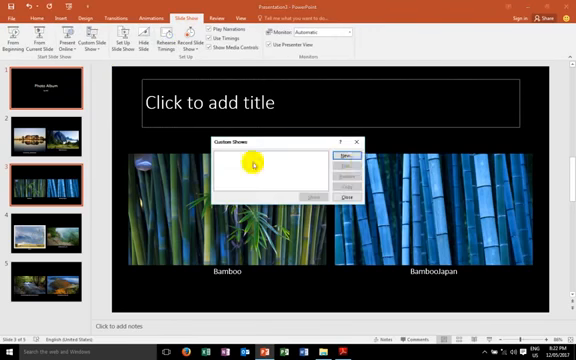
{"action": "left_click", "coordinate": [341, 155]}
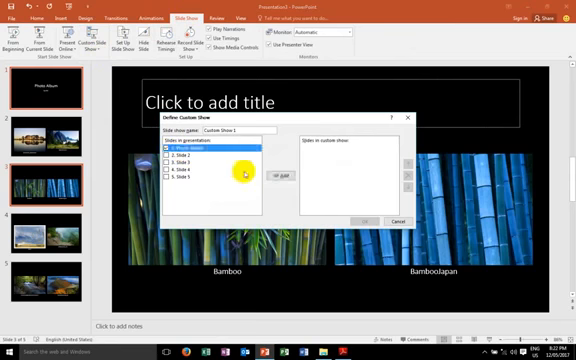
{"action": "left_click", "coordinate": [278, 168]}
{"action": "type", "text": "2017"}
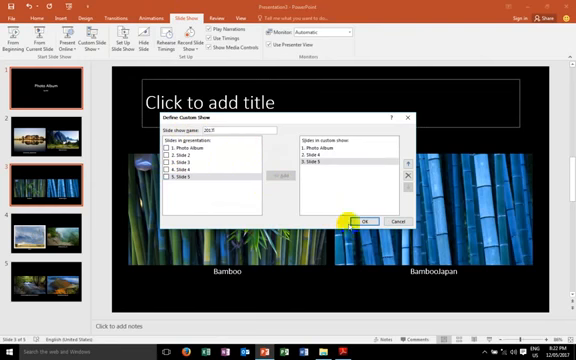
{"action": "left_click", "coordinate": [367, 220]}
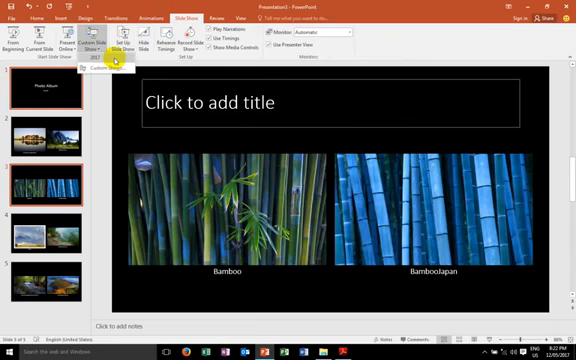
{"action": "left_click", "coordinate": [13, 17]}
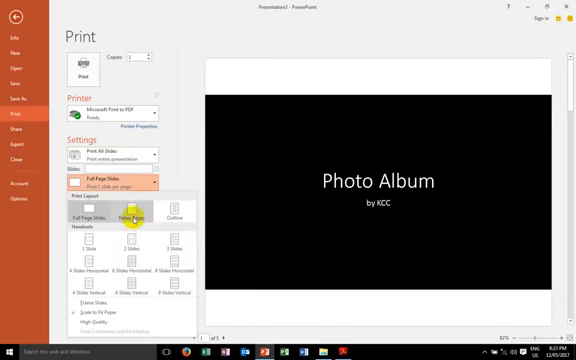
{"action": "left_click", "coordinate": [143, 213]}
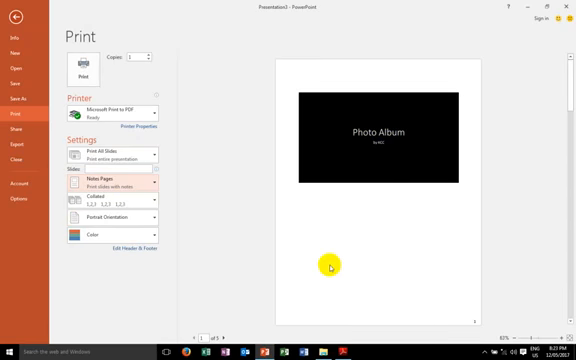
{"action": "left_click", "coordinate": [113, 180]}
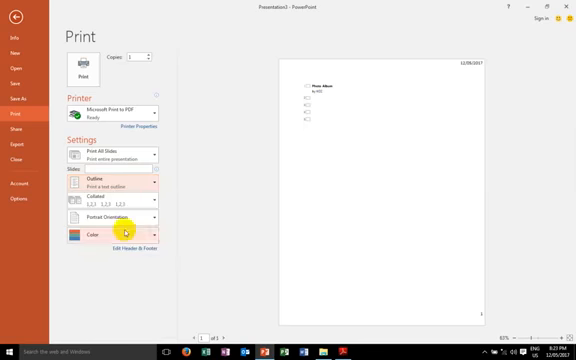
{"action": "mouse_move", "coordinate": [323, 139]}
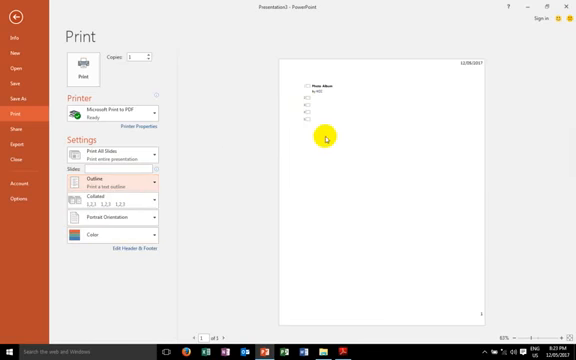
{"action": "mouse_move", "coordinate": [128, 182]}
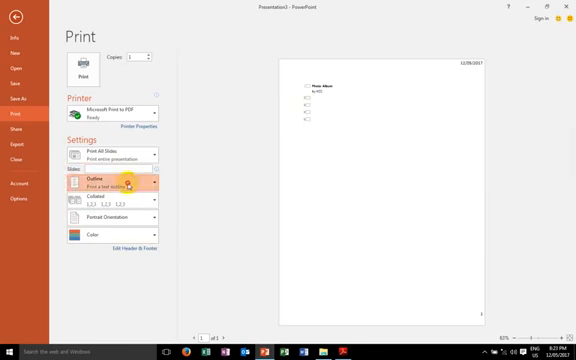
{"action": "left_click", "coordinate": [108, 184]}
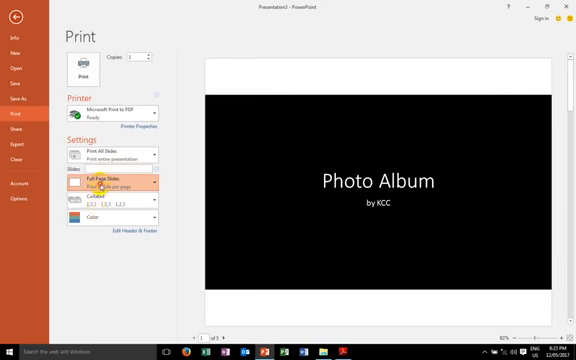
{"action": "left_click", "coordinate": [110, 187]}
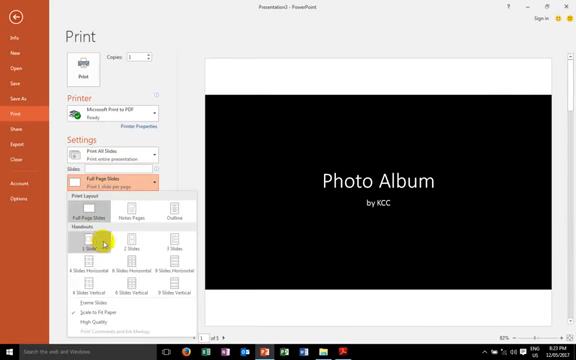
{"action": "left_click", "coordinate": [110, 245]}
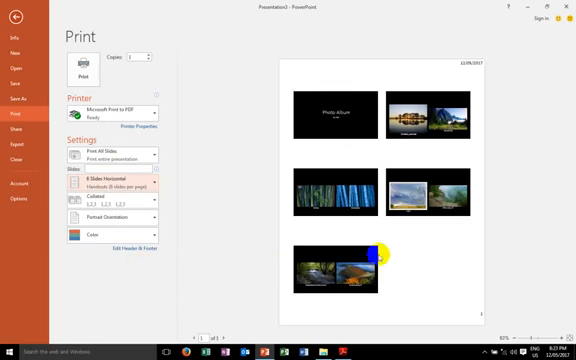
{"action": "left_click", "coordinate": [113, 184]}
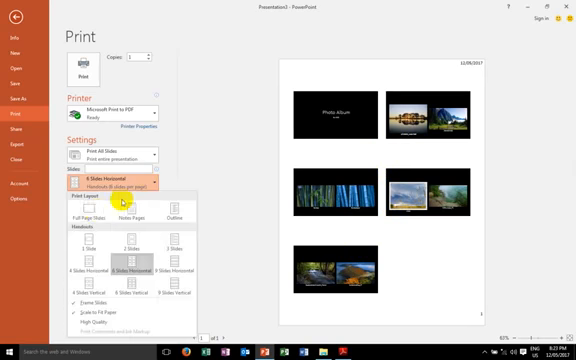
{"action": "left_click", "coordinate": [81, 211]}
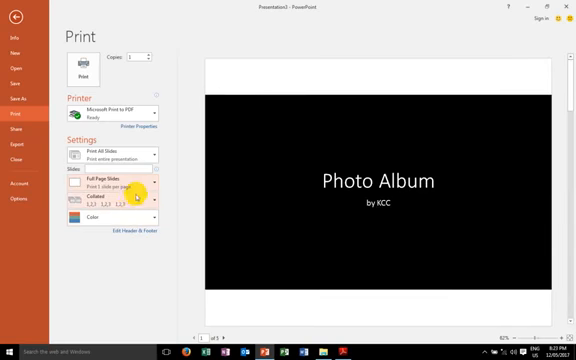
{"action": "left_click", "coordinate": [110, 197]}
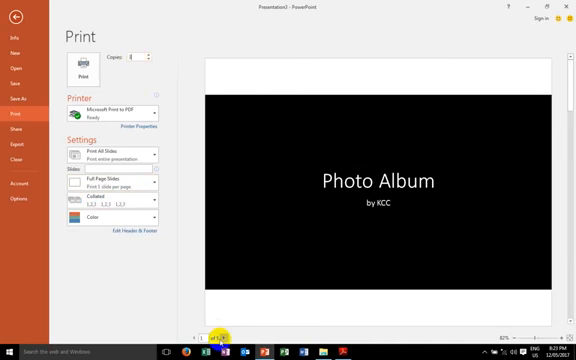
{"action": "mouse_move", "coordinate": [228, 330]}
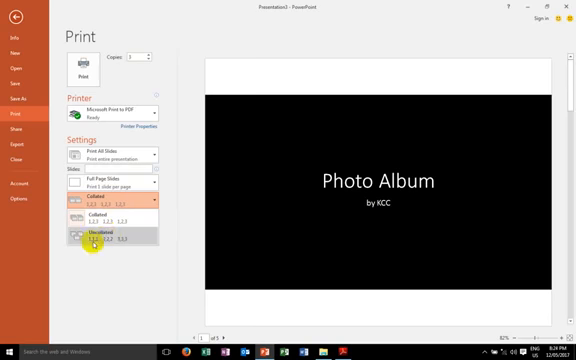
{"action": "mouse_move", "coordinate": [172, 244]}
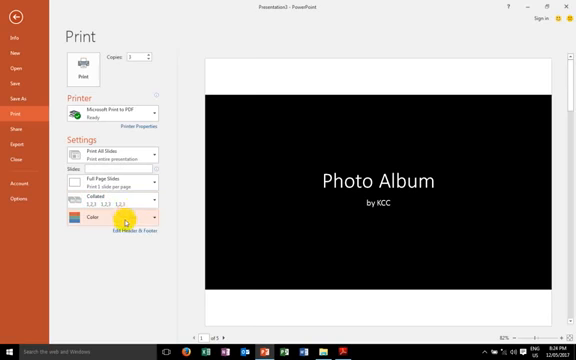
Set the printout to full Color and send the presentation to print.
{"action": "left_click", "coordinate": [115, 216]}
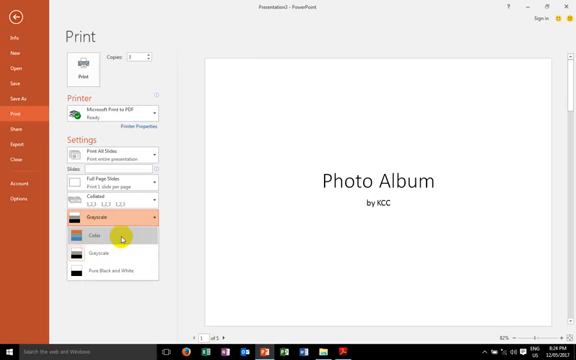
{"action": "left_click", "coordinate": [113, 277]}
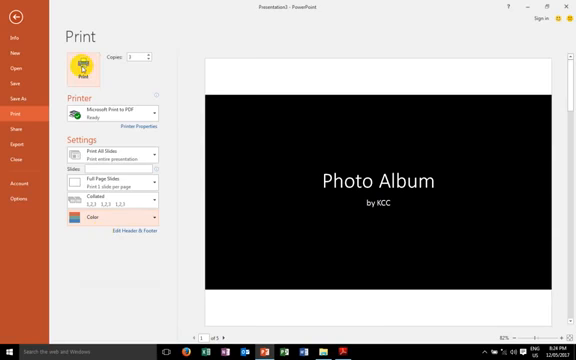
{"action": "left_click", "coordinate": [18, 19]}
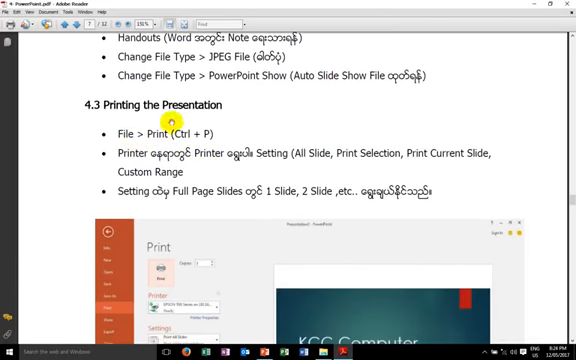
{"action": "mouse_move", "coordinate": [178, 158]}
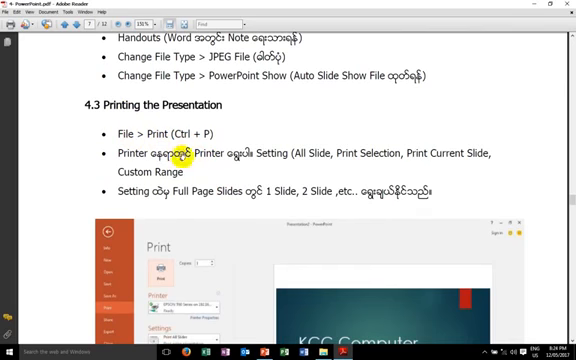
{"action": "mouse_move", "coordinate": [360, 153]}
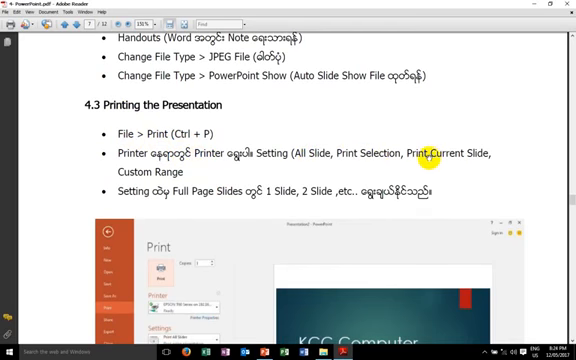
{"action": "mouse_move", "coordinate": [195, 172]}
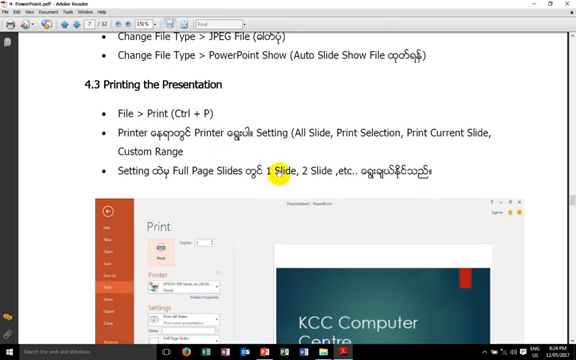
{"action": "mouse_move", "coordinate": [315, 203]}
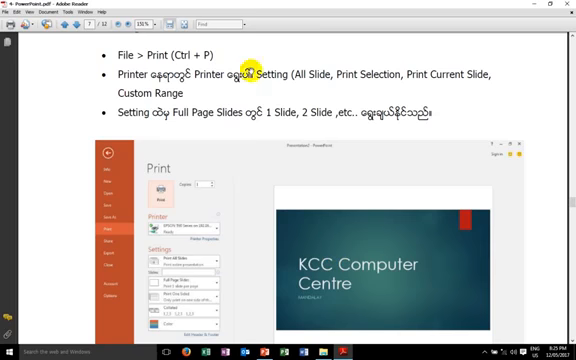
Scroll through the PDF guide in Adobe Reader down to its final page 12.
{"action": "scroll", "scroll_direction": "up", "scroll_amount": 3}
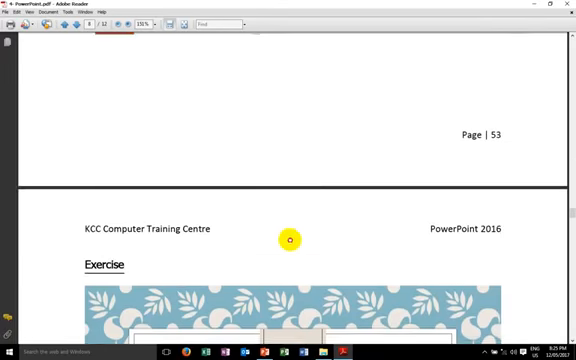
{"action": "scroll", "scroll_direction": "down", "scroll_amount": 3}
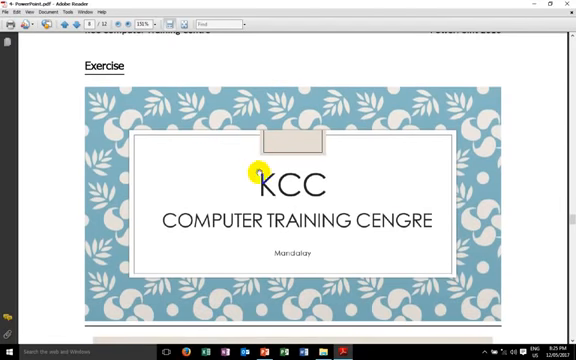
{"action": "mouse_move", "coordinate": [192, 146]}
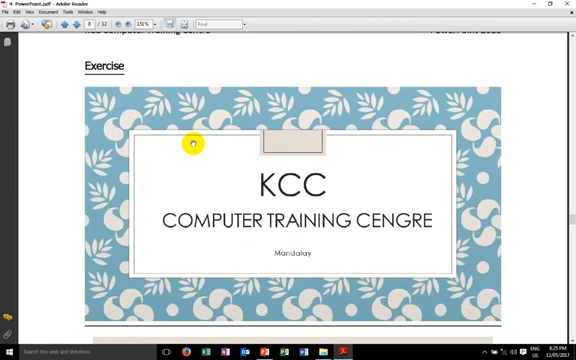
{"action": "mouse_move", "coordinate": [175, 108]}
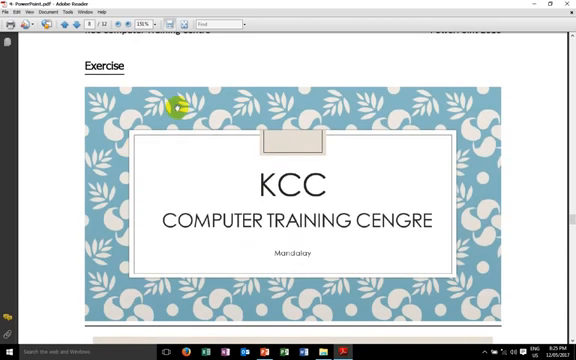
{"action": "scroll", "scroll_direction": "down", "scroll_amount": 3}
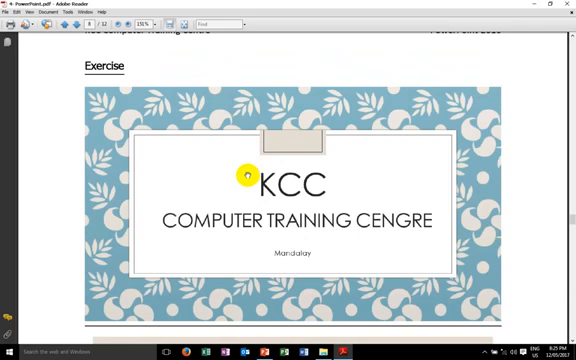
{"action": "mouse_move", "coordinate": [253, 108]}
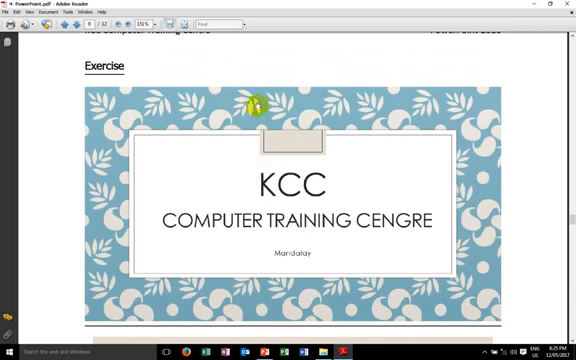
{"action": "mouse_move", "coordinate": [270, 110]}
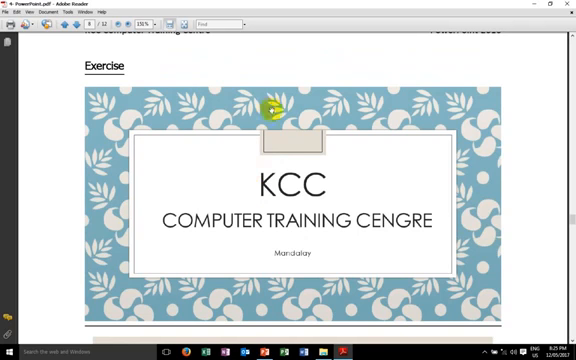
{"action": "mouse_move", "coordinate": [325, 95]}
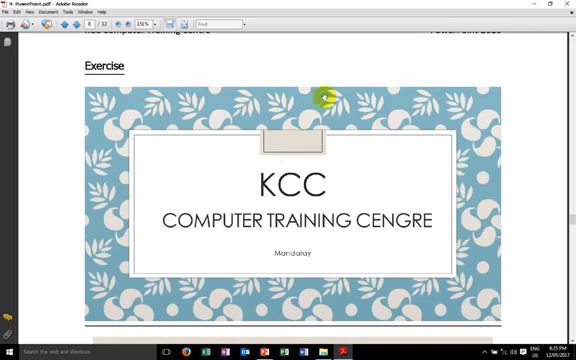
{"action": "mouse_move", "coordinate": [228, 133]}
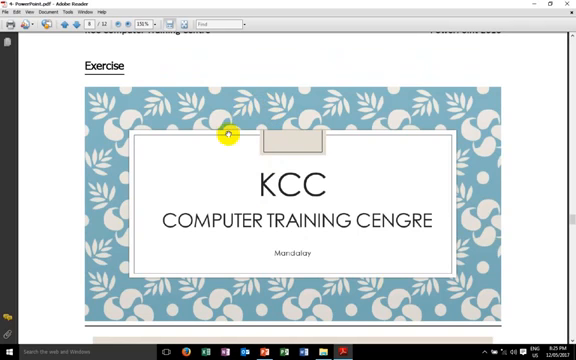
{"action": "mouse_move", "coordinate": [248, 158]}
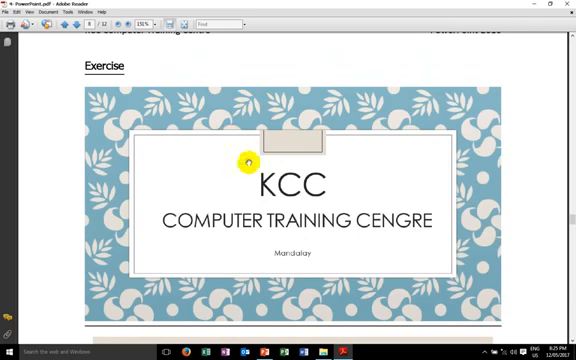
{"action": "mouse_move", "coordinate": [347, 215]}
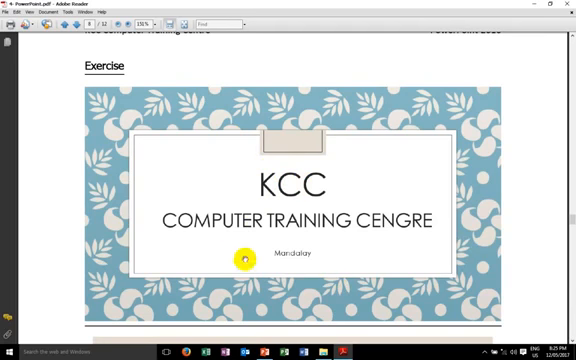
{"action": "scroll", "scroll_direction": "down", "scroll_amount": 3}
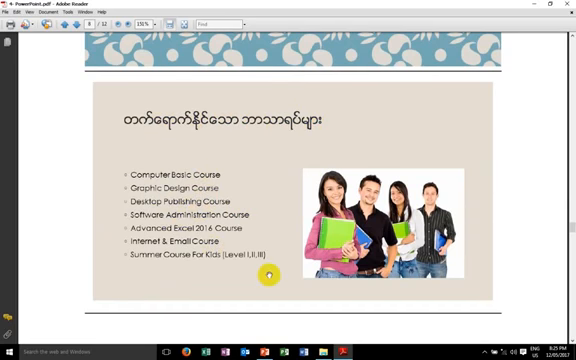
{"action": "scroll", "scroll_direction": "down", "scroll_amount": 3}
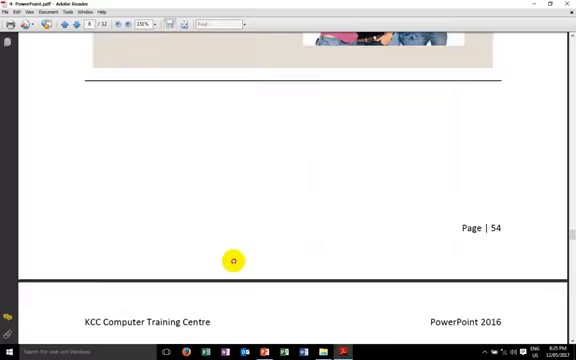
{"action": "scroll", "scroll_direction": "down", "scroll_amount": 3}
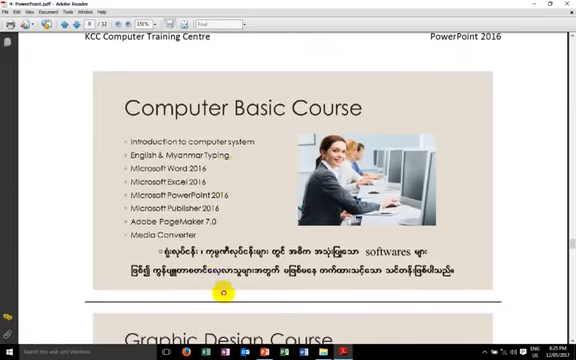
{"action": "scroll", "scroll_direction": "down", "scroll_amount": 3}
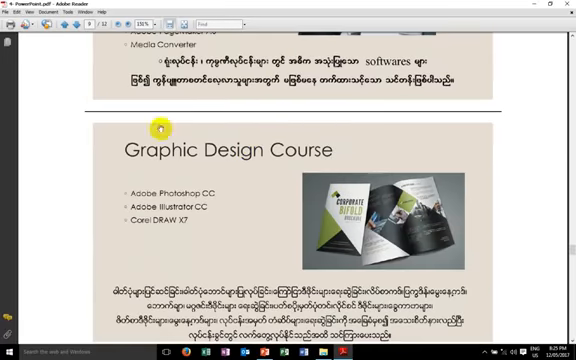
{"action": "scroll", "scroll_direction": "down", "scroll_amount": 3}
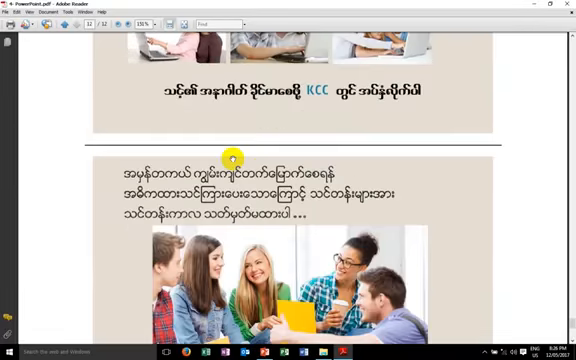
{"action": "scroll", "scroll_direction": "down", "scroll_amount": 3}
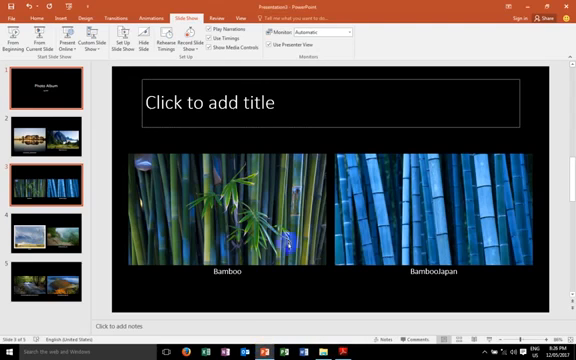
Create a new presentation using the orange Slice theme.
{"action": "left_click", "coordinate": [11, 18]}
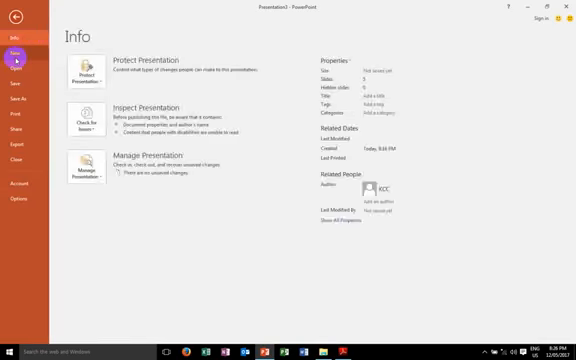
{"action": "left_click", "coordinate": [14, 47]}
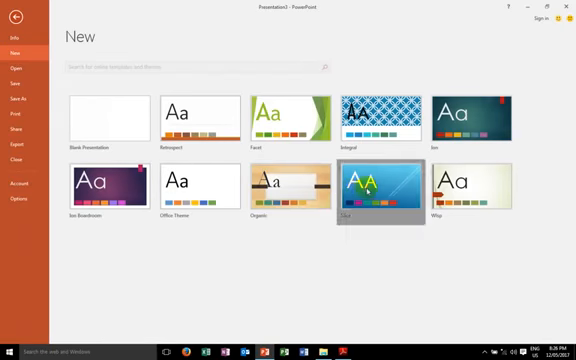
{"action": "left_click", "coordinate": [389, 186]}
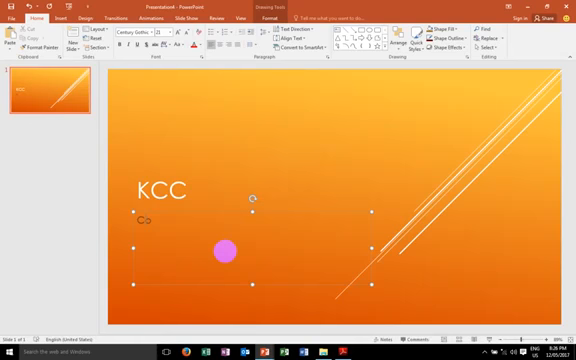
Type 'Computer Training' as the title slide's subtitle, correcting the typo.
{"action": "type", "text": "Computer Trainng"}
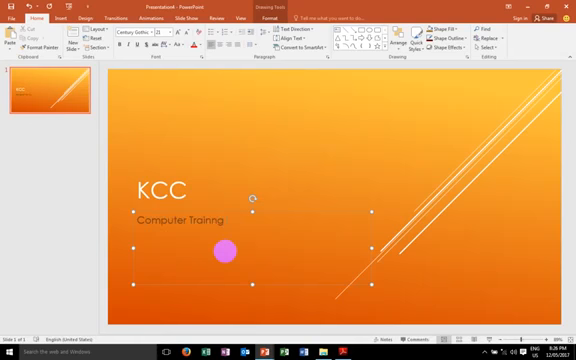
{"action": "key", "text": "BackSpace"}
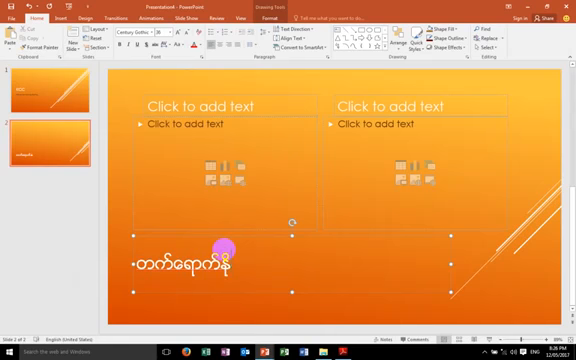
Finish slide 2's Myanmar title and insert the cliff-top monastery photo on the right.
{"action": "type", "text": "ိုင်သော သင်တန်းများ"}
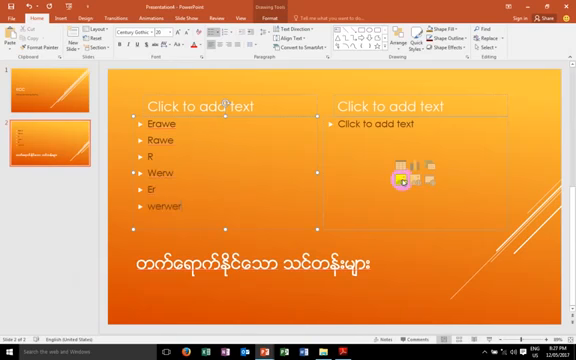
{"action": "left_click", "coordinate": [403, 180]}
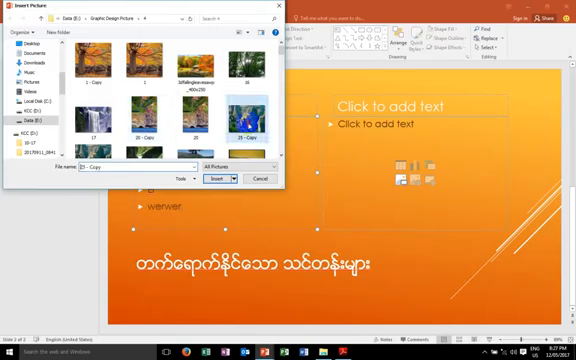
{"action": "left_click", "coordinate": [213, 179]}
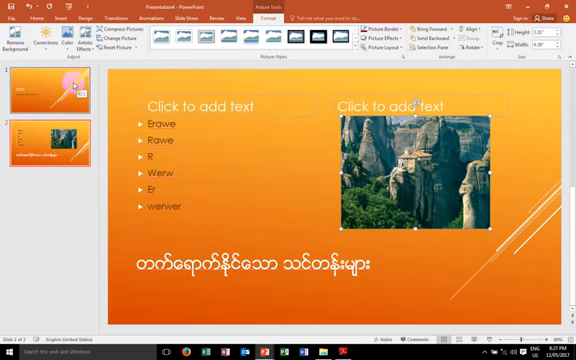
{"action": "left_click", "coordinate": [36, 18]}
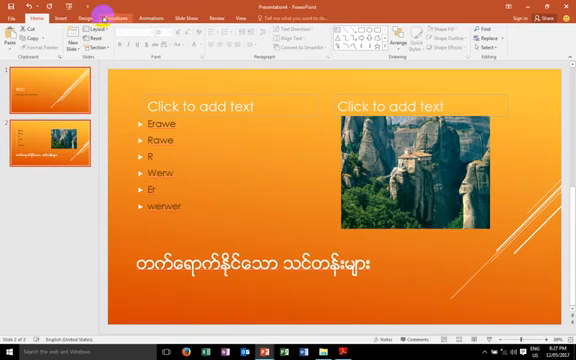
Insert a song from the Songs folder onto the KCC title slide.
{"action": "left_click", "coordinate": [105, 17]}
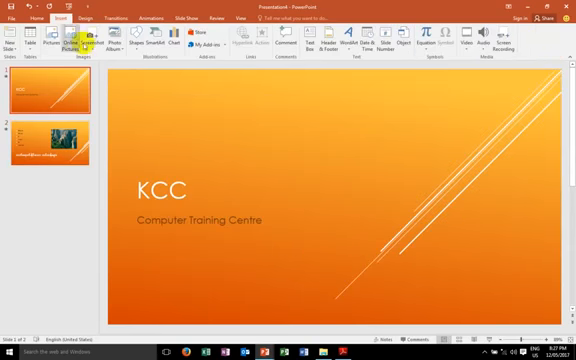
{"action": "left_click", "coordinate": [513, 42]}
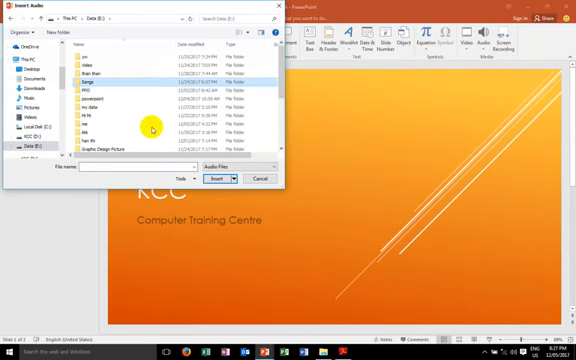
{"action": "double_click", "coordinate": [90, 72]}
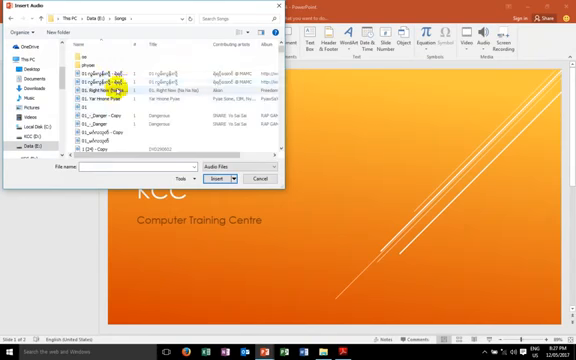
{"action": "left_click", "coordinate": [208, 179]}
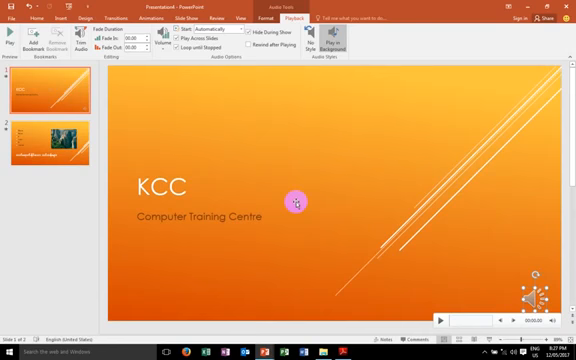
{"action": "left_click", "coordinate": [50, 95]}
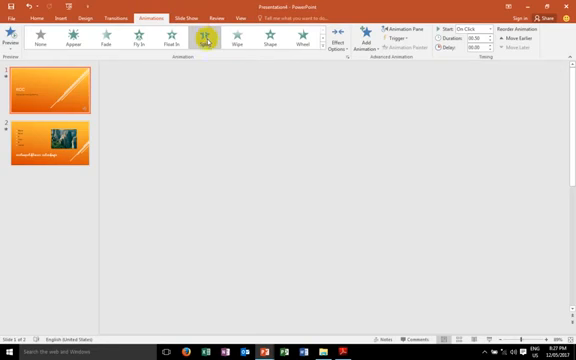
Give slide 2's bullet list a Split entrance animation.
{"action": "left_click", "coordinate": [50, 95]}
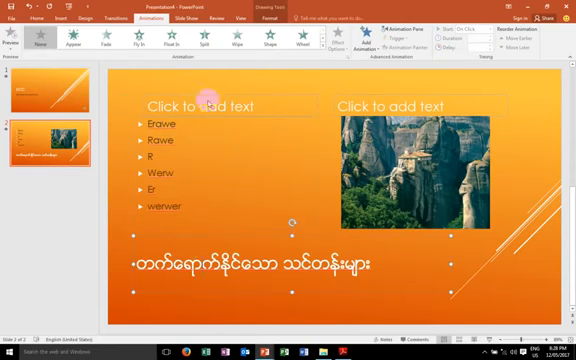
{"action": "left_click", "coordinate": [104, 38]}
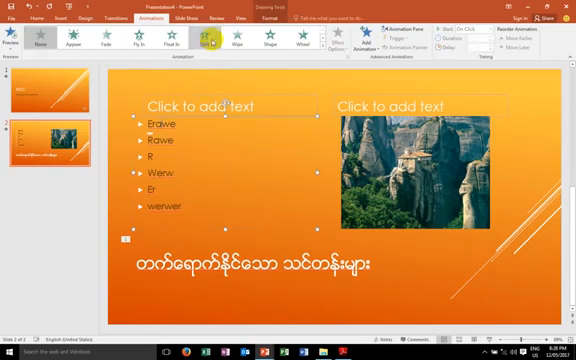
{"action": "left_click", "coordinate": [210, 40]}
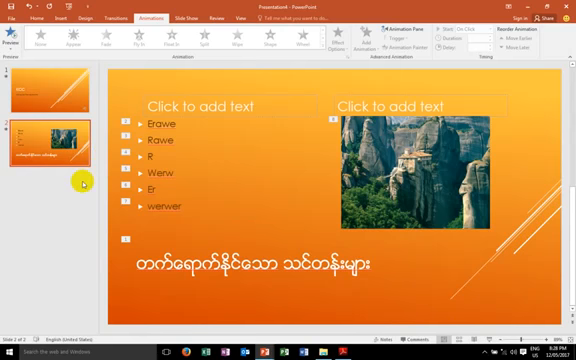
{"action": "left_click", "coordinate": [12, 17]}
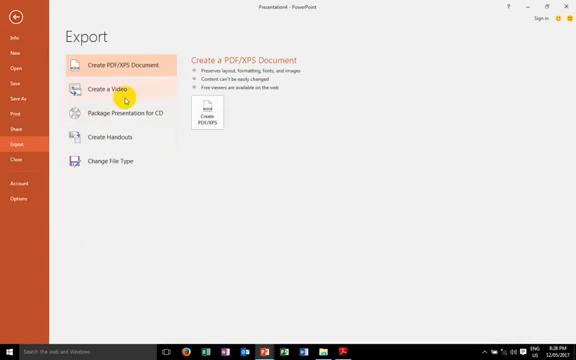
Set Create a Video quality to Low Quality and return to the slides.
{"action": "left_click", "coordinate": [108, 93]}
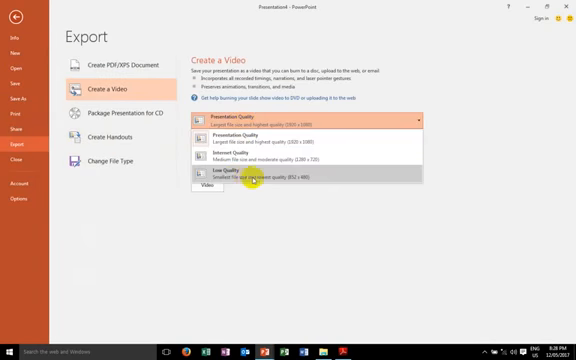
{"action": "left_click", "coordinate": [270, 179]}
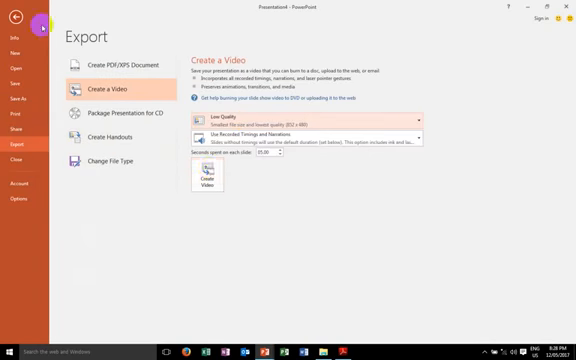
{"action": "left_click", "coordinate": [20, 20]}
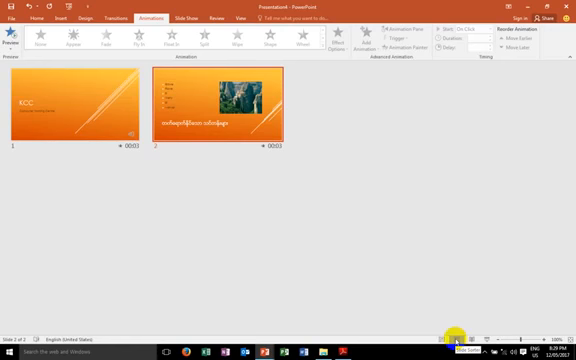
{"action": "mouse_move", "coordinate": [475, 158]}
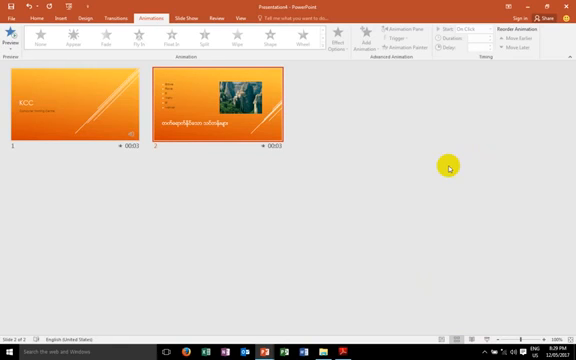
{"action": "mouse_move", "coordinate": [428, 167]}
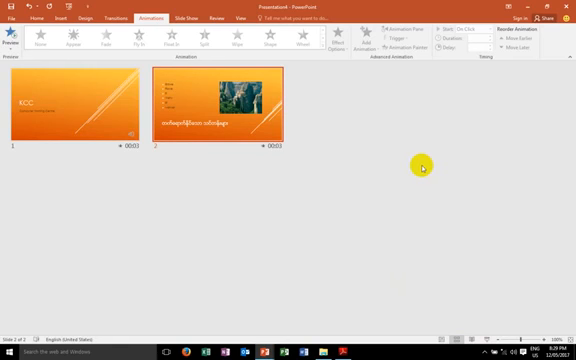